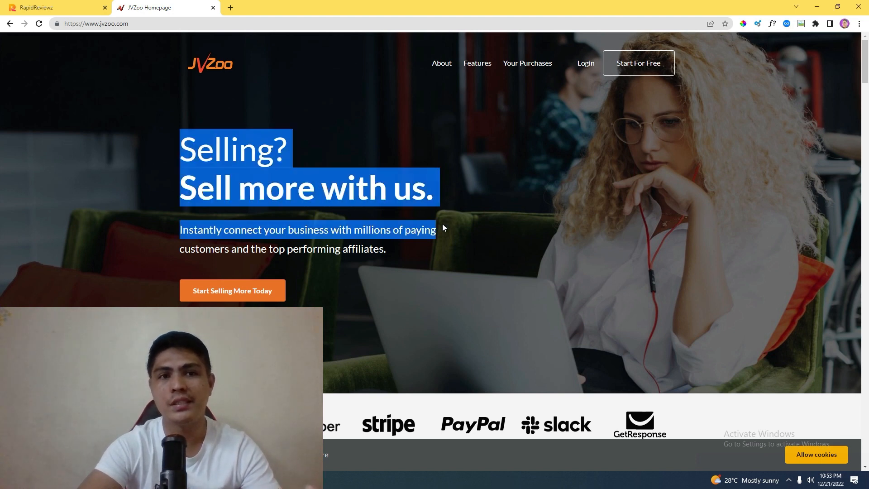
# Log in to JVZoo with email and password, then close the DailyZoo newsletter popup.
pyautogui.click(240, 96)
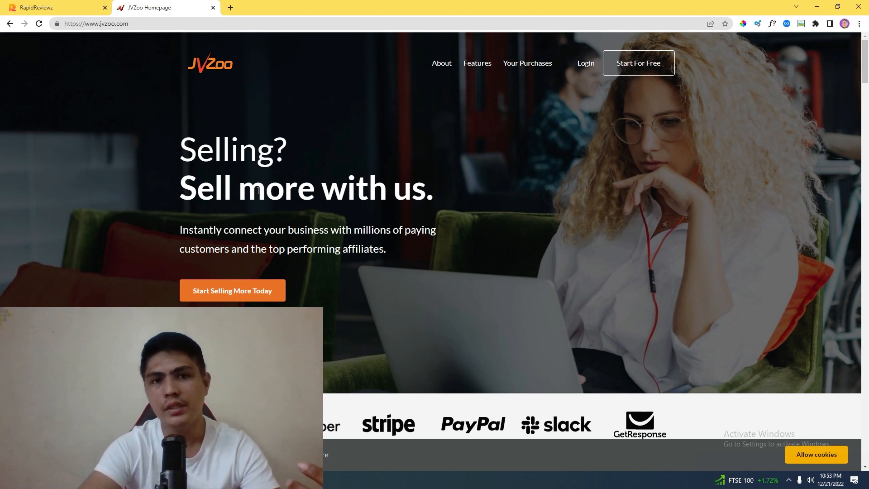
pyautogui.moveTo(389, 187)
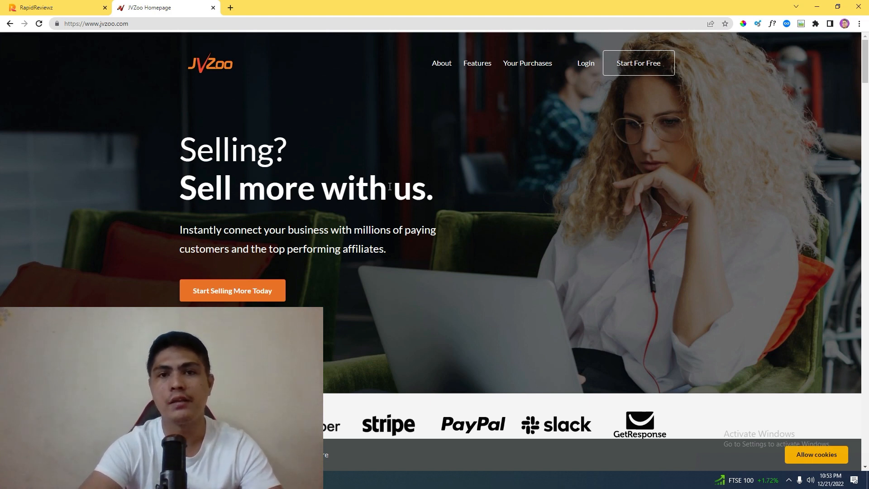
pyautogui.moveTo(486, 197)
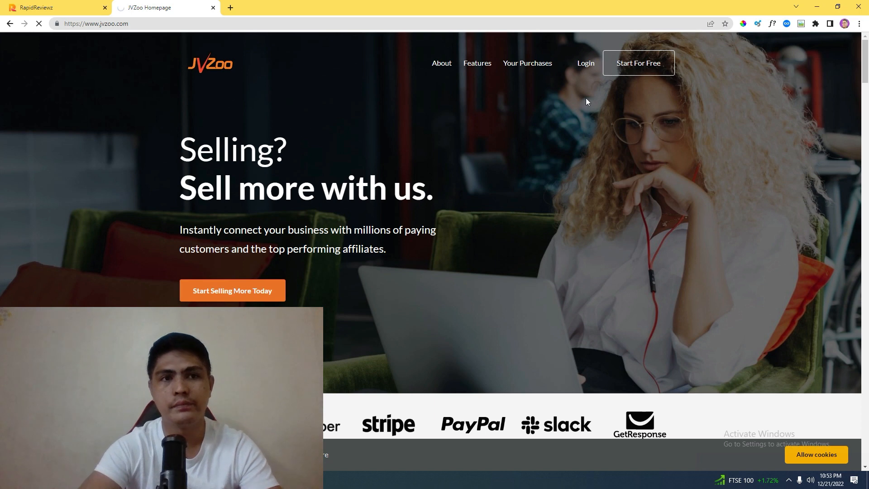
pyautogui.click(585, 62)
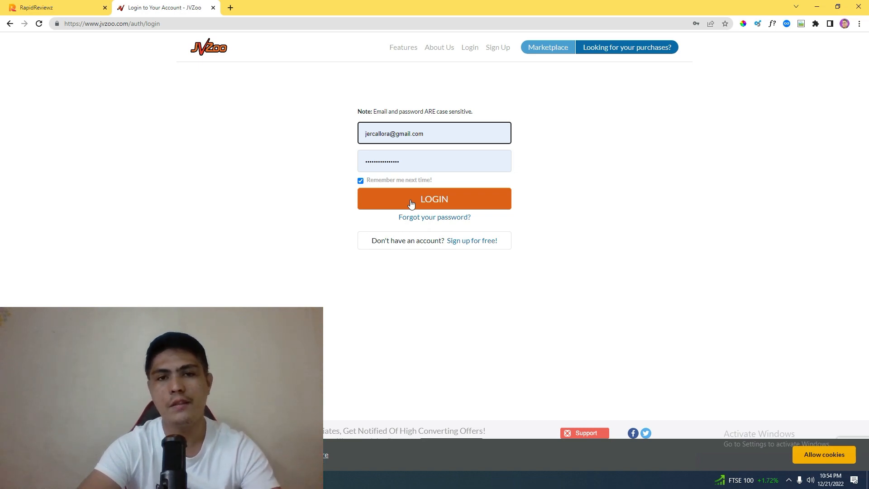
pyautogui.click(434, 198)
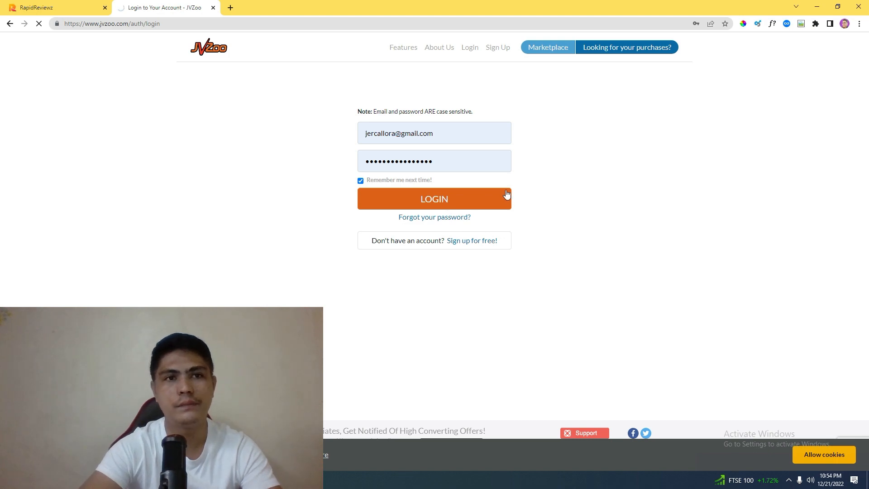
pyautogui.click(434, 198)
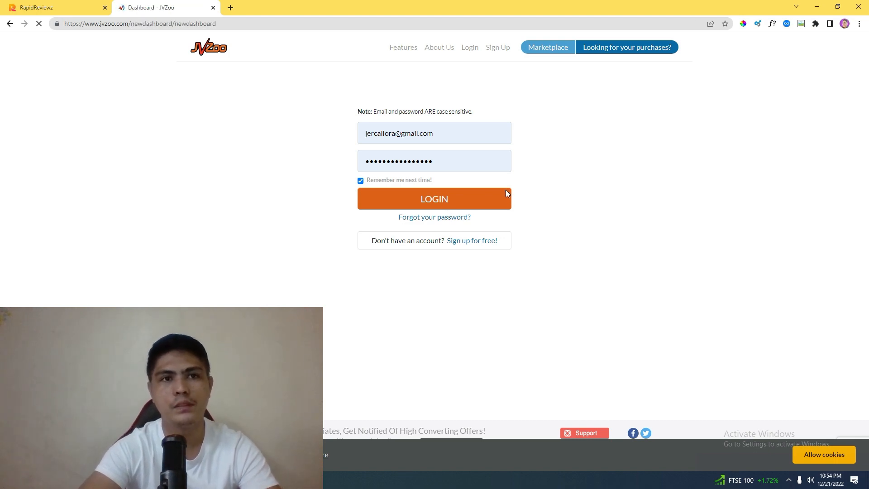
pyautogui.click(434, 198)
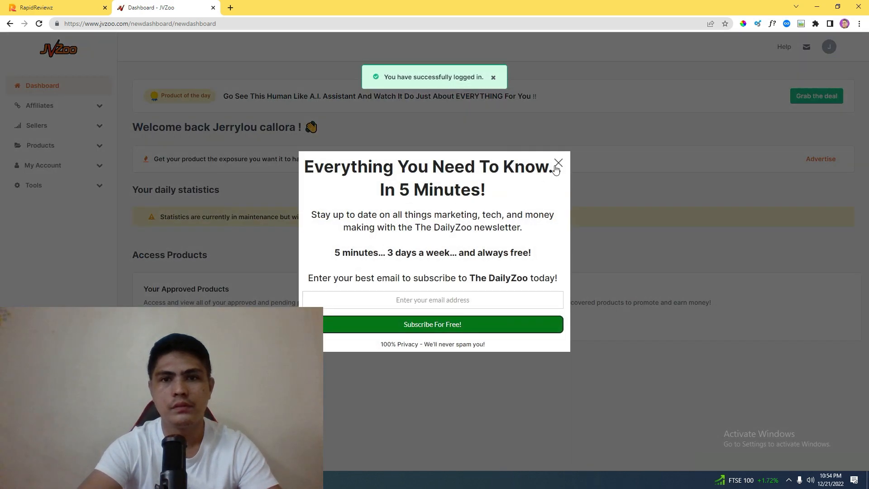
pyautogui.click(558, 162)
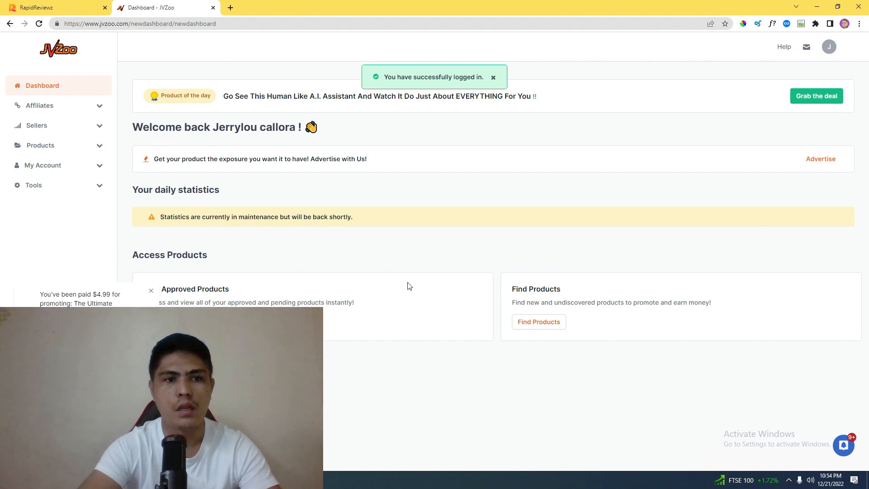
pyautogui.moveTo(116, 281)
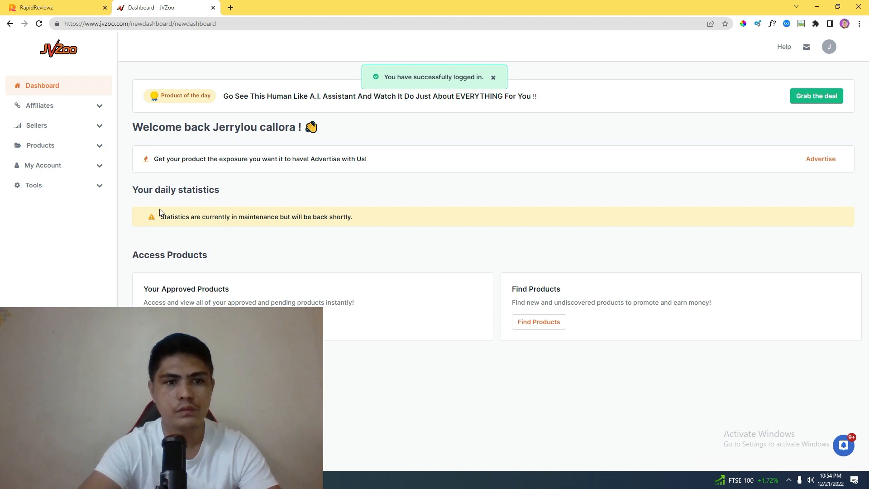
pyautogui.moveTo(84, 164)
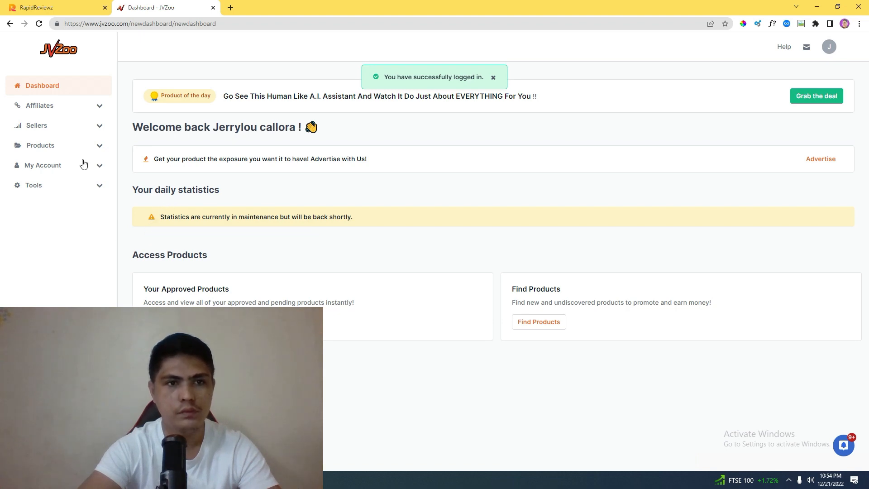
# Open JVZooPay under My Account to view the $396.19 balance, then check notifications.
pyautogui.click(41, 165)
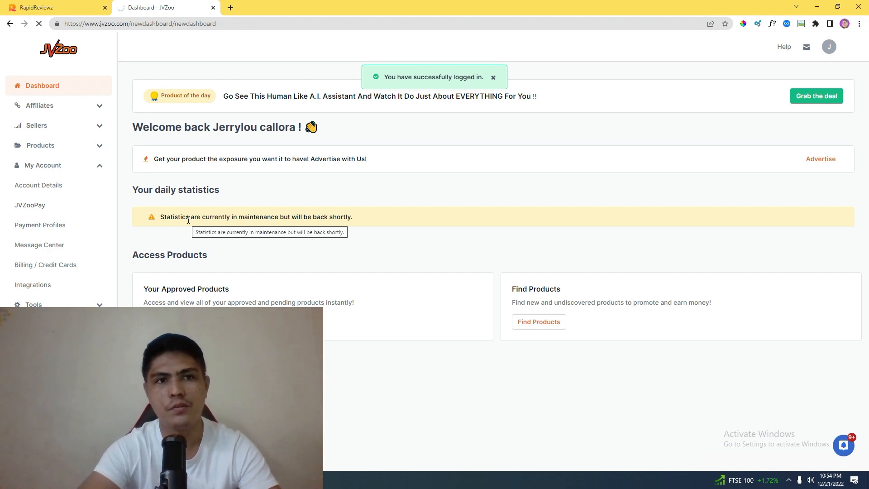
pyautogui.click(30, 205)
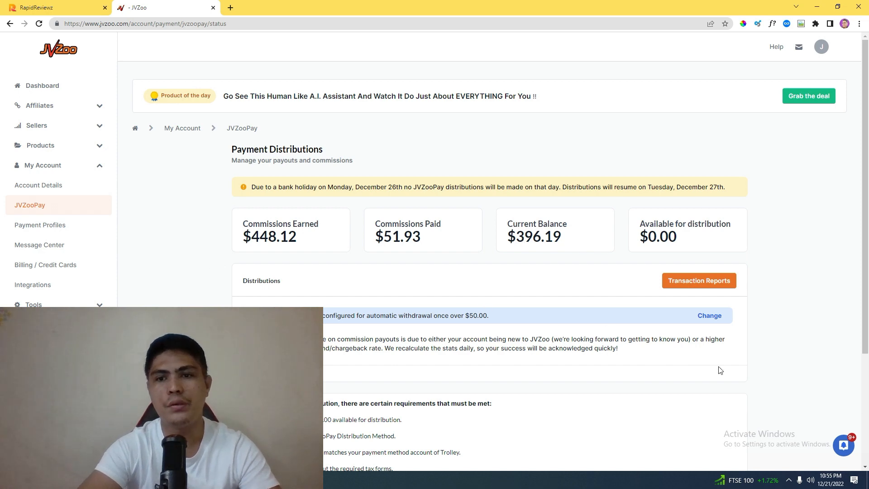
pyautogui.moveTo(634, 303)
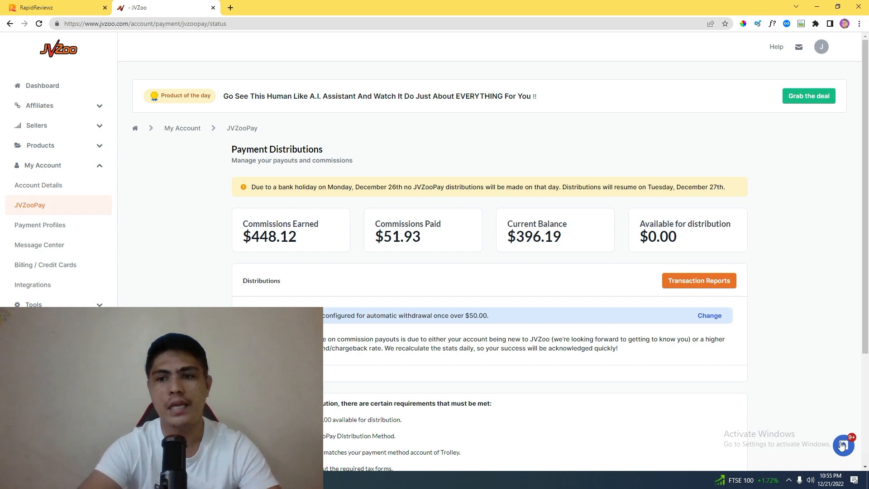
pyautogui.click(842, 445)
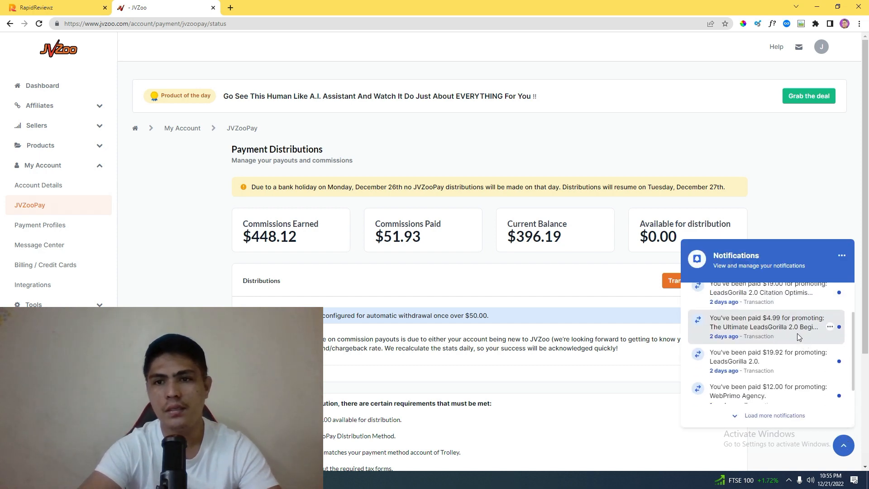
pyautogui.moveTo(773, 337)
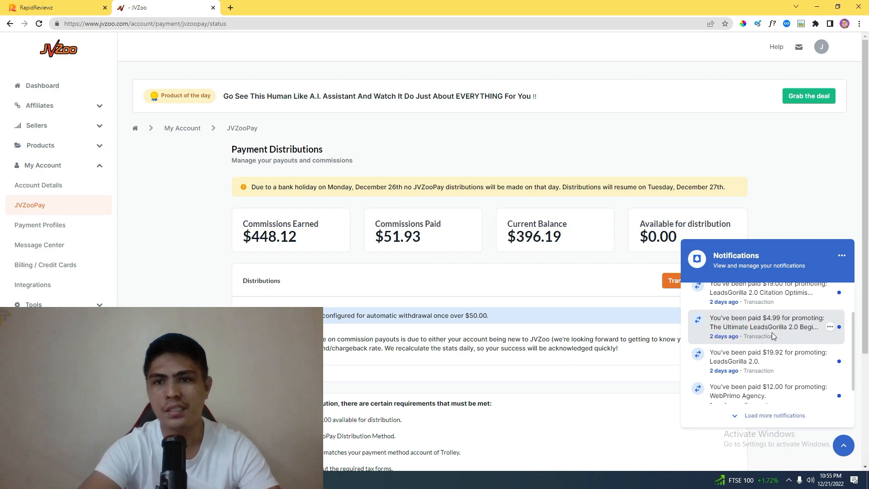
pyautogui.scroll(-3)
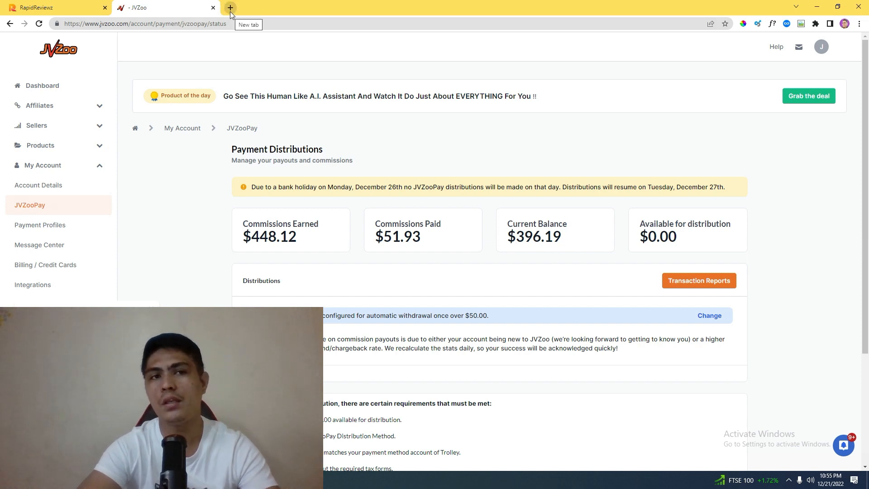
# Load youtube.com in a new Chrome tab beside the JVZoo tab.
pyautogui.click(229, 7)
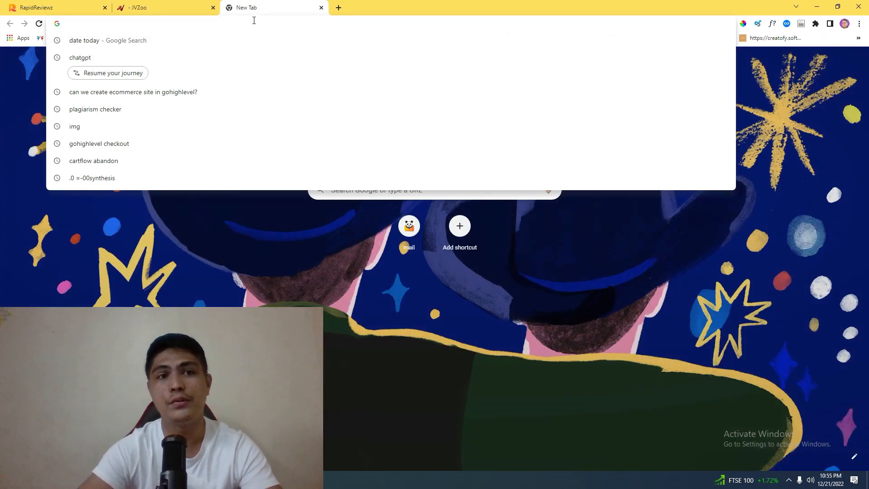
pyautogui.write('youtube.com')
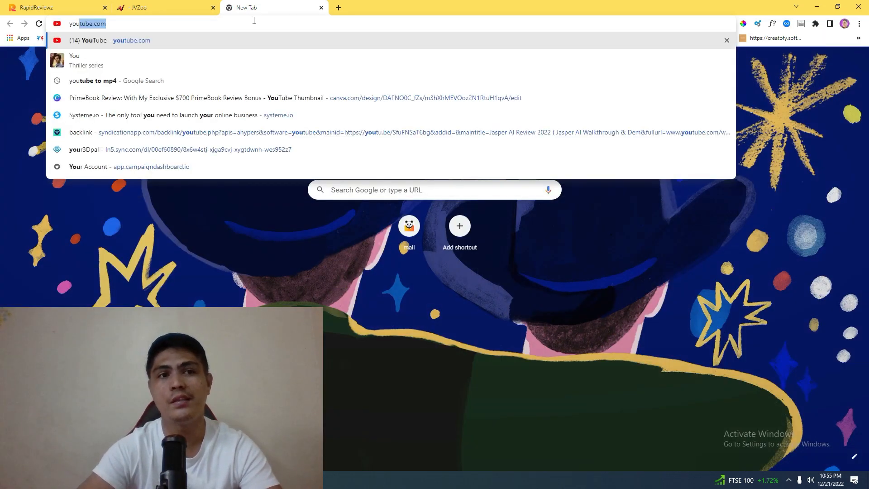
pyautogui.press('Enter')
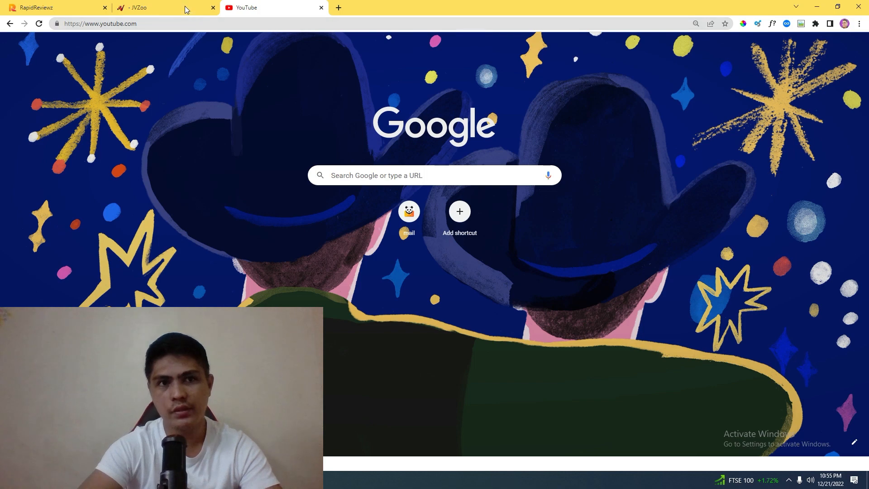
pyautogui.click(160, 7)
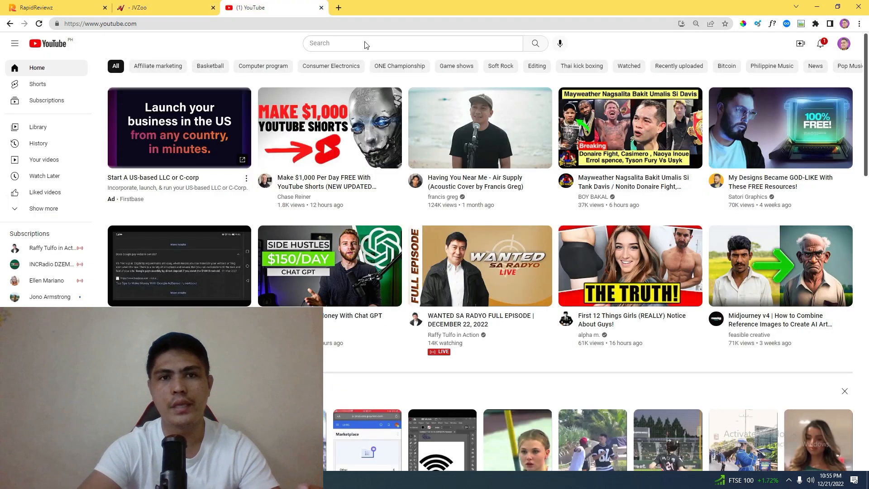
pyautogui.click(404, 43)
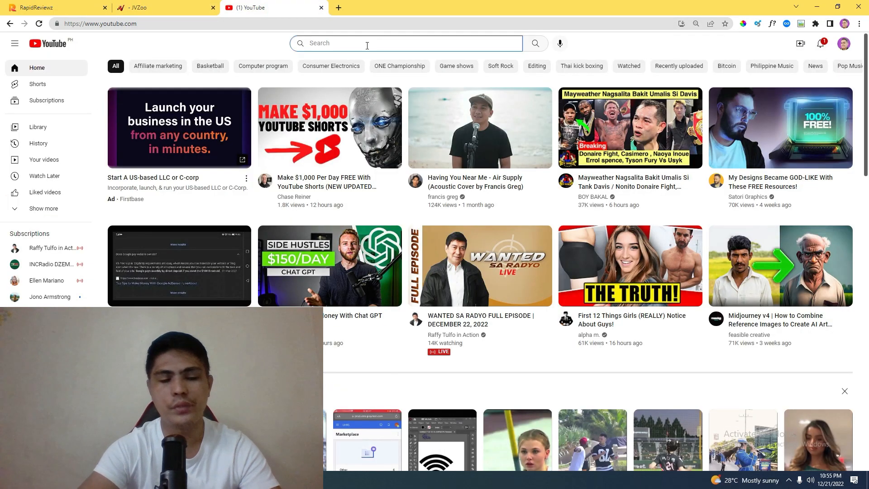
pyautogui.write('leads')
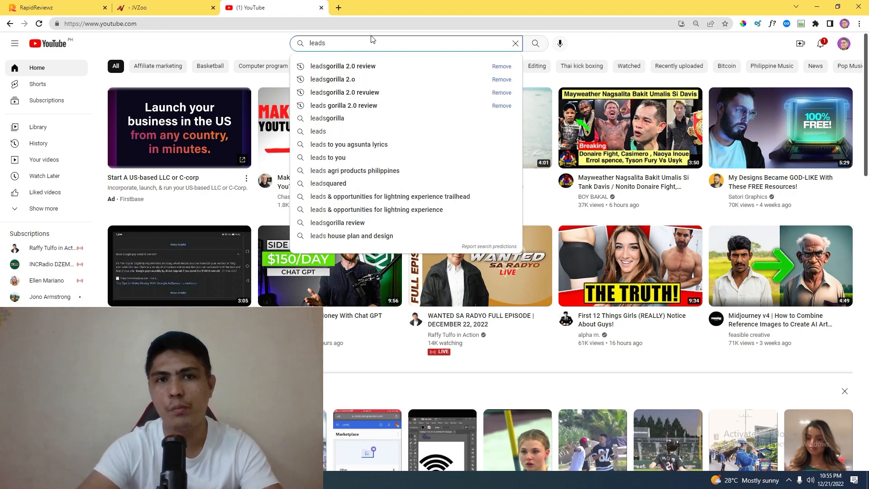
pyautogui.click(342, 66)
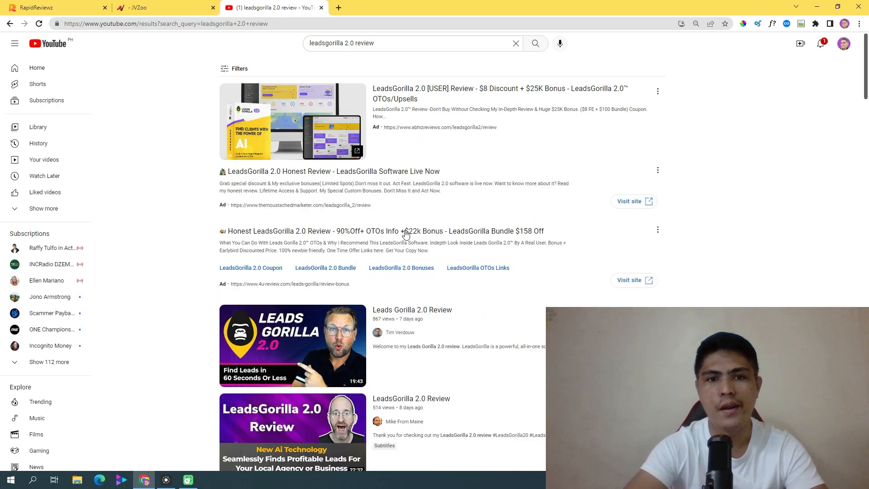
pyautogui.scroll(-3)
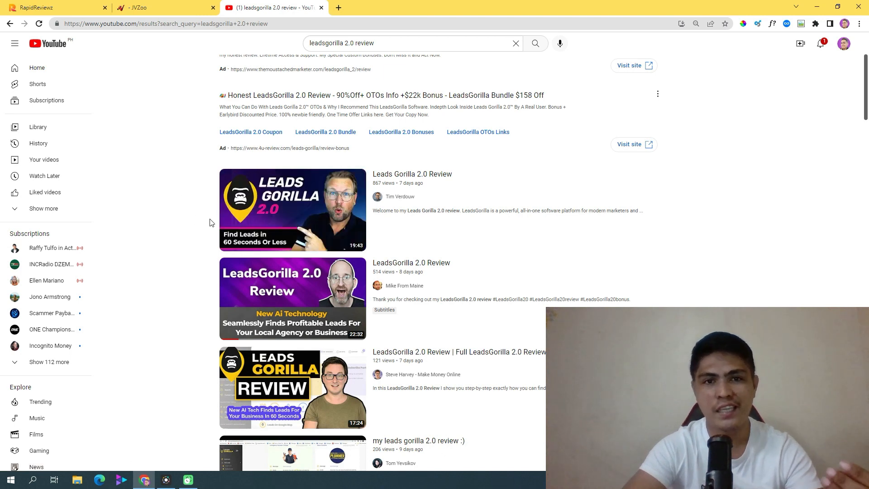
pyautogui.scroll(-3)
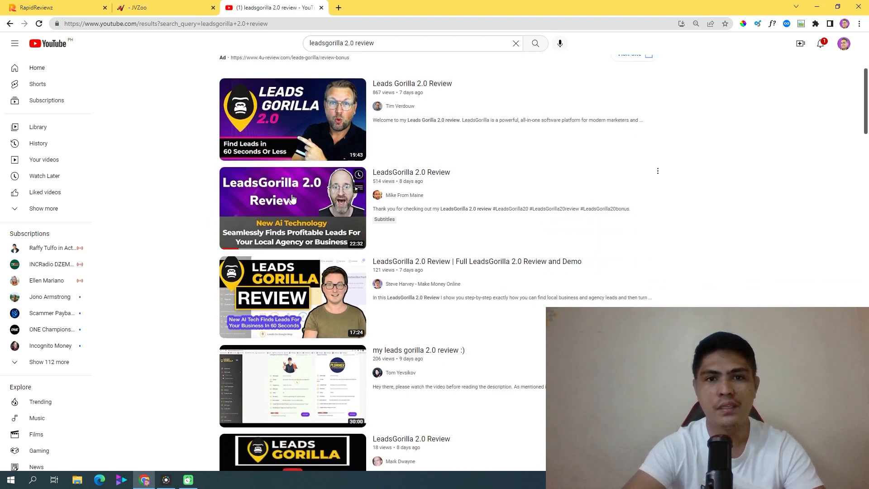
pyautogui.scroll(-3)
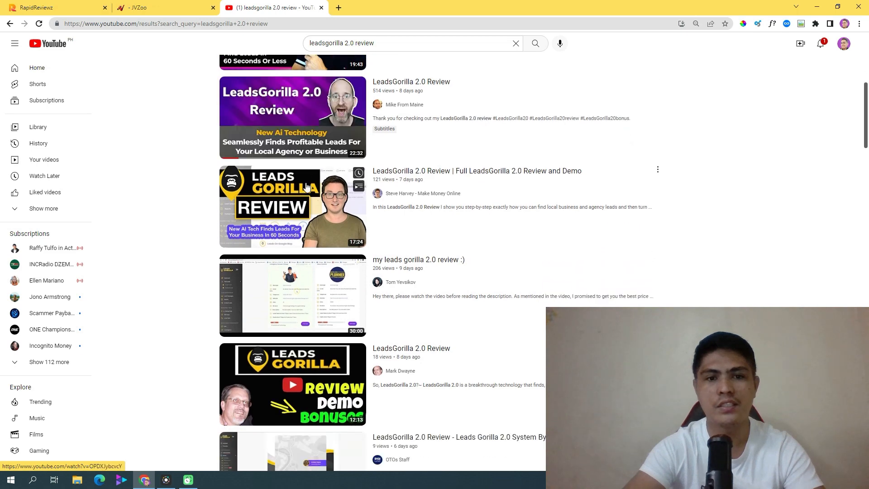
pyautogui.scroll(-3)
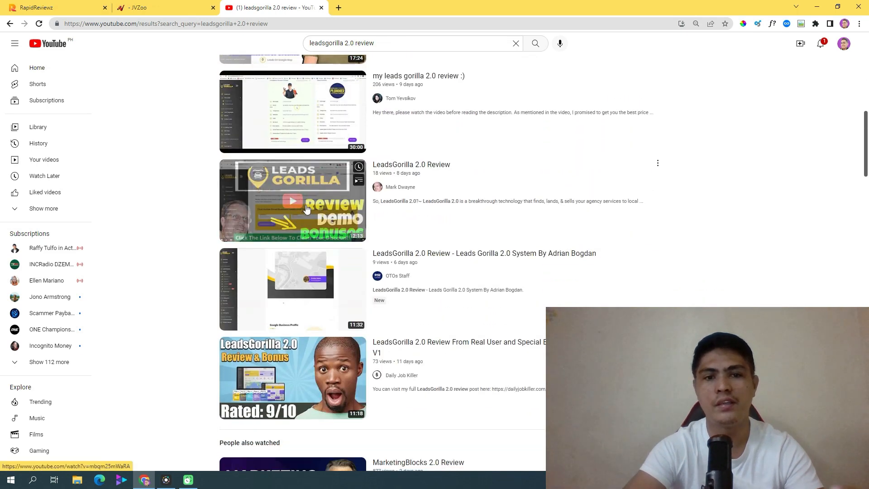
pyautogui.scroll(-3)
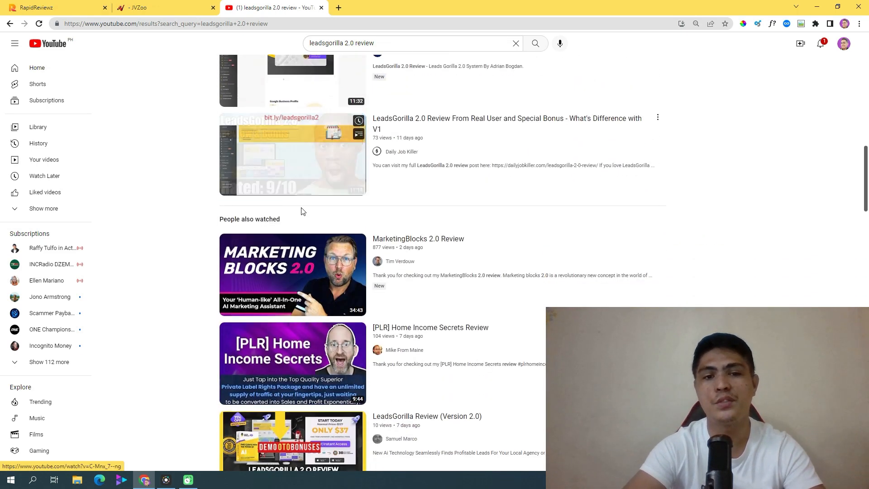
pyautogui.scroll(-3)
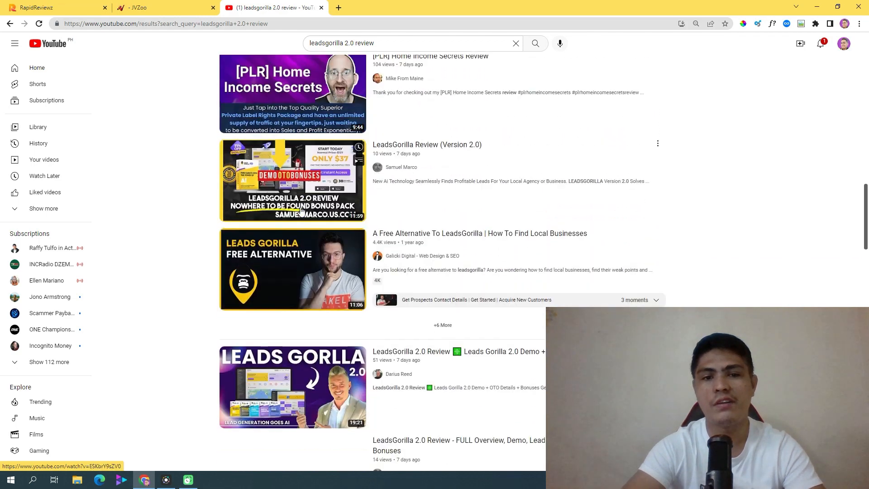
pyautogui.scroll(-3)
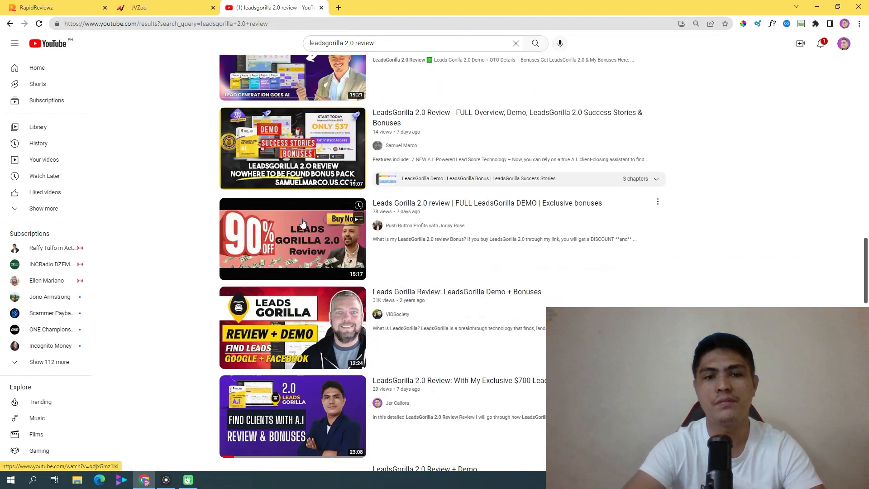
pyautogui.scroll(-3)
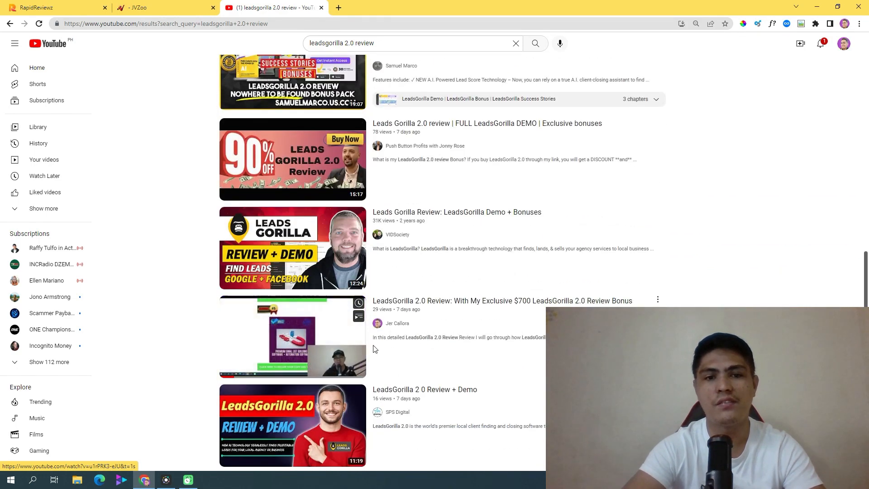
pyautogui.scroll(-3)
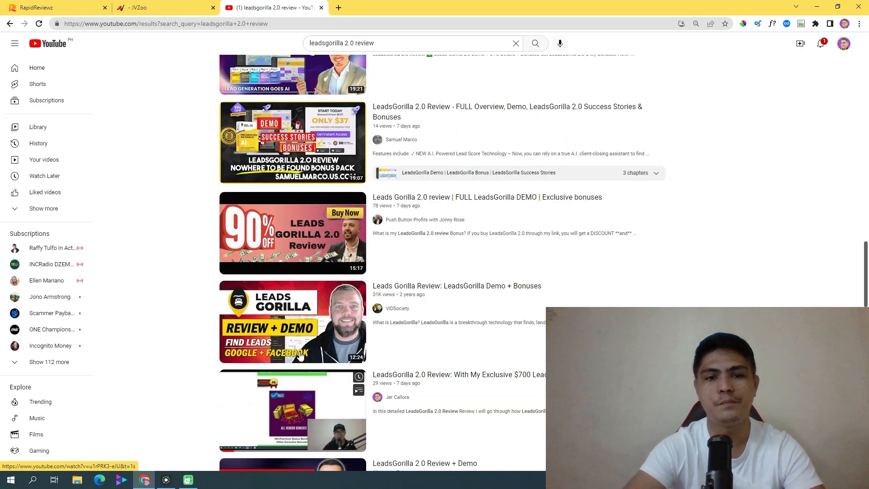
pyautogui.scroll(-3)
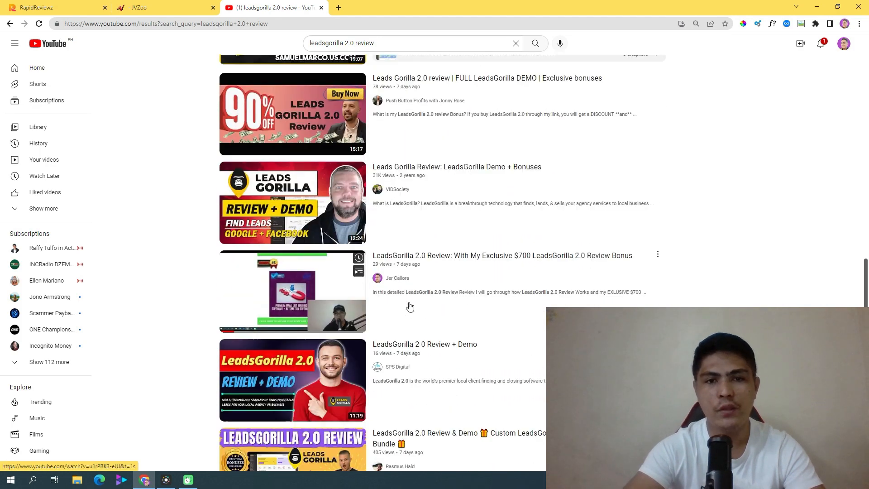
pyautogui.click(291, 291)
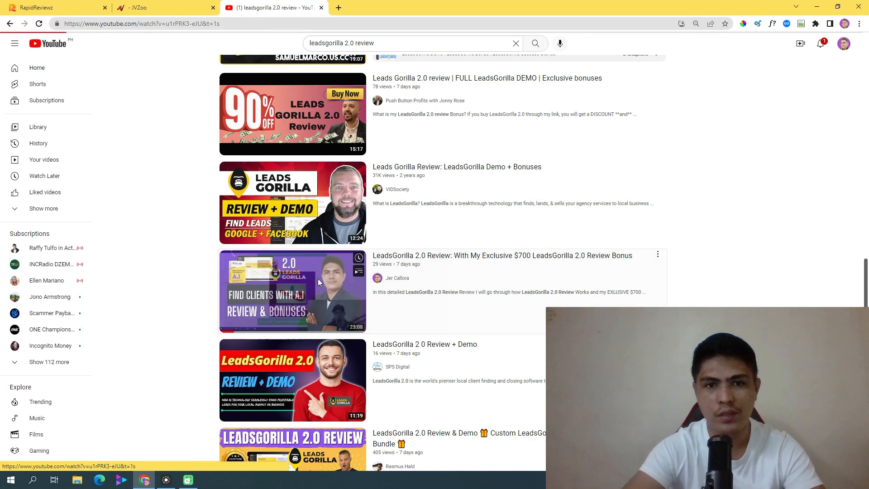
pyautogui.click(292, 290)
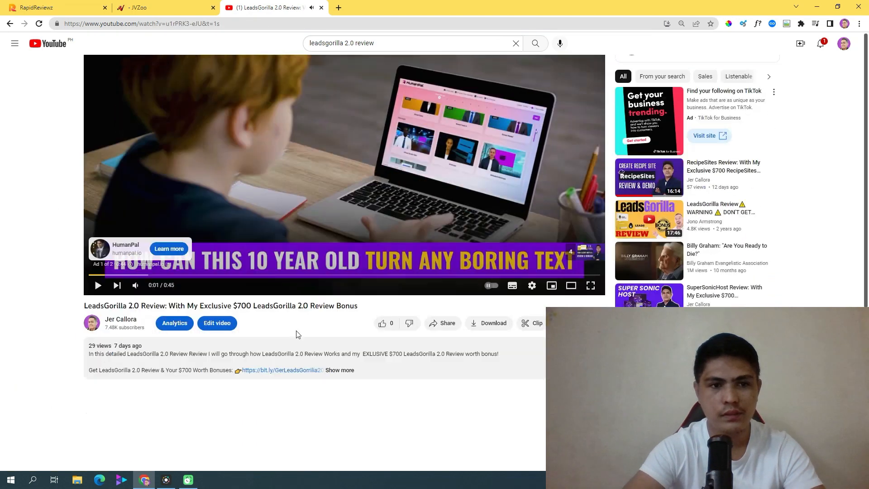
pyautogui.scroll(-3)
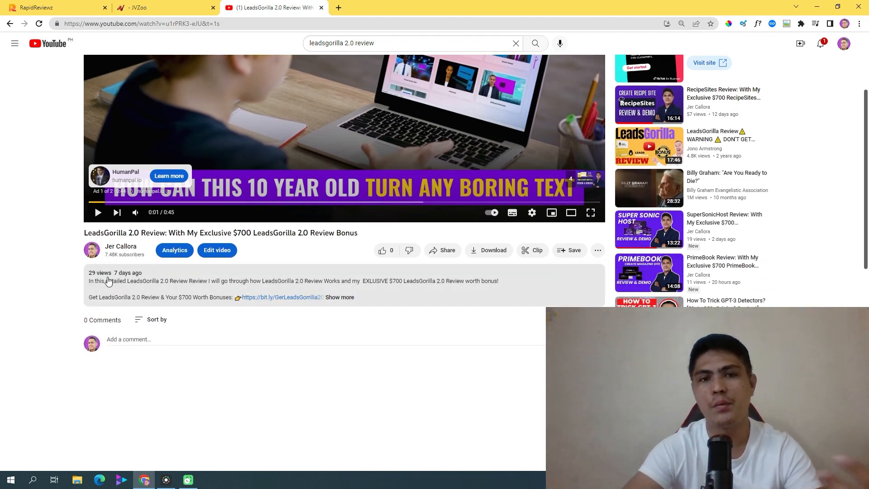
pyautogui.click(339, 297)
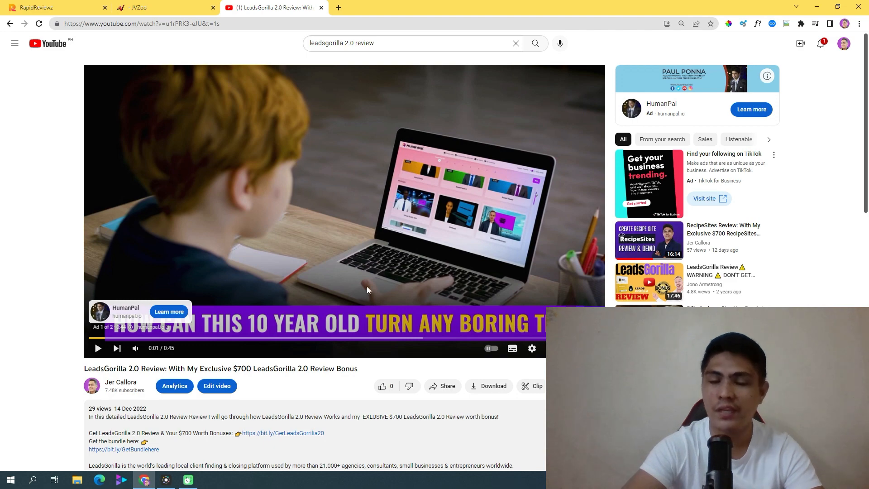
pyautogui.moveTo(372, 254)
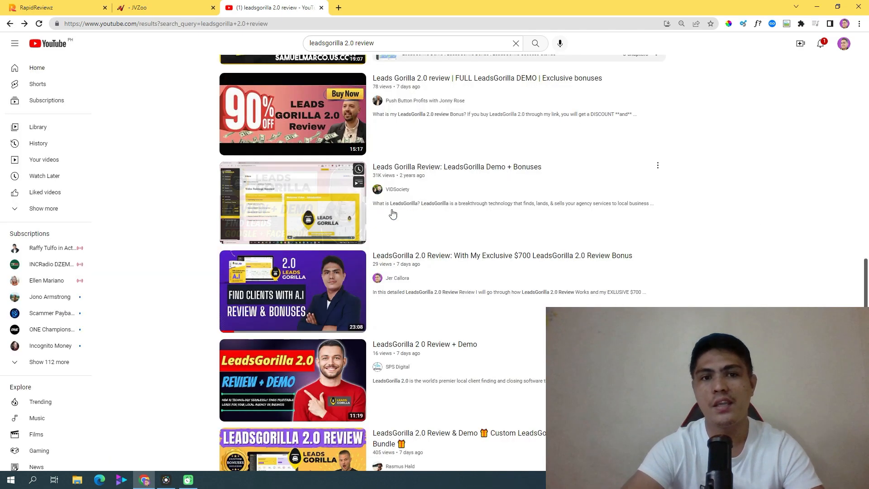
# Scroll the 'leadsgorilla 2.0 review' results to locate the $700 bonus review video.
pyautogui.scroll(-3)
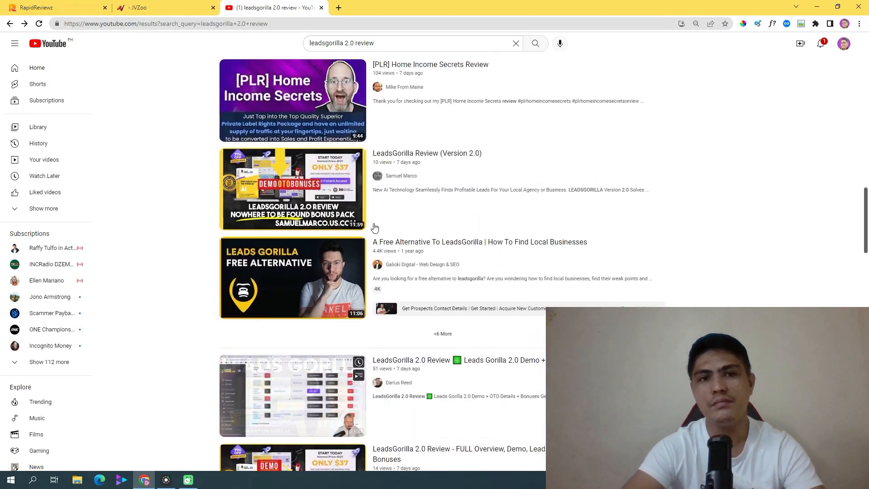
pyautogui.scroll(-3)
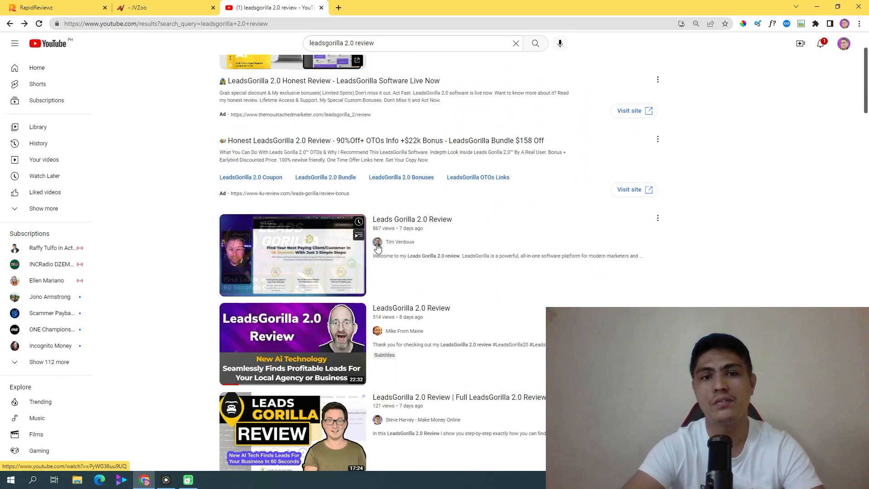
pyautogui.scroll(-3)
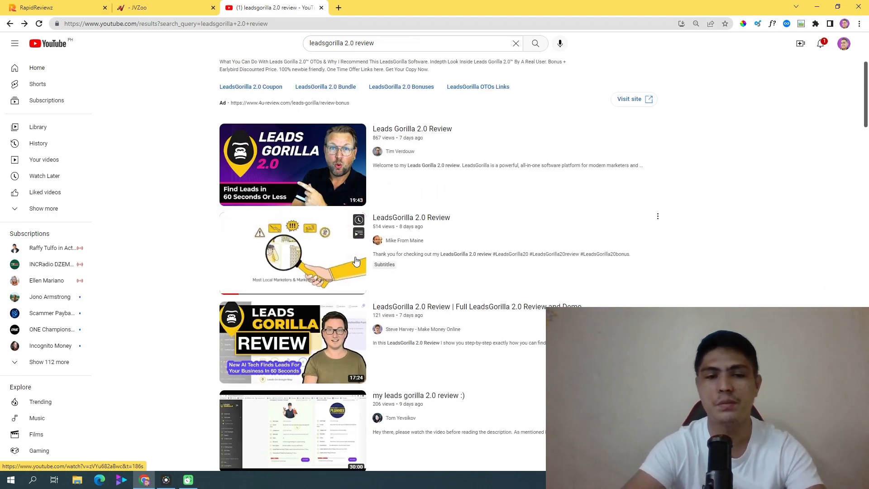
pyautogui.scroll(-3)
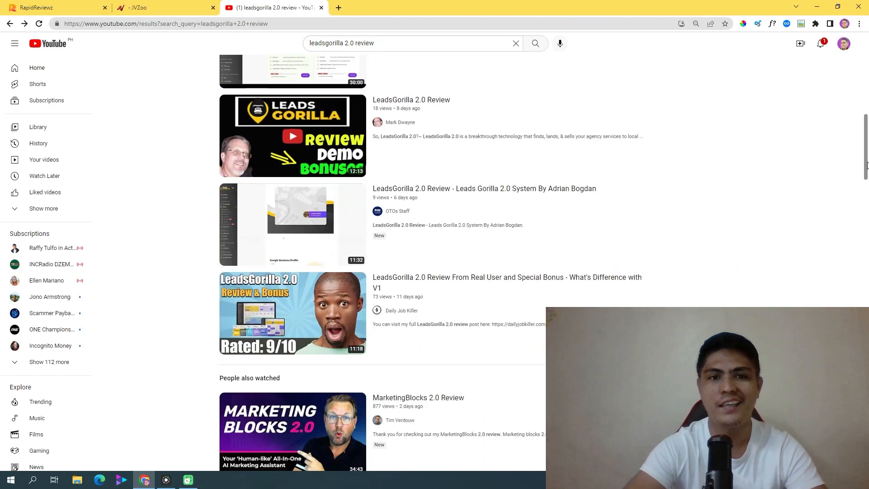
pyautogui.scroll(-3)
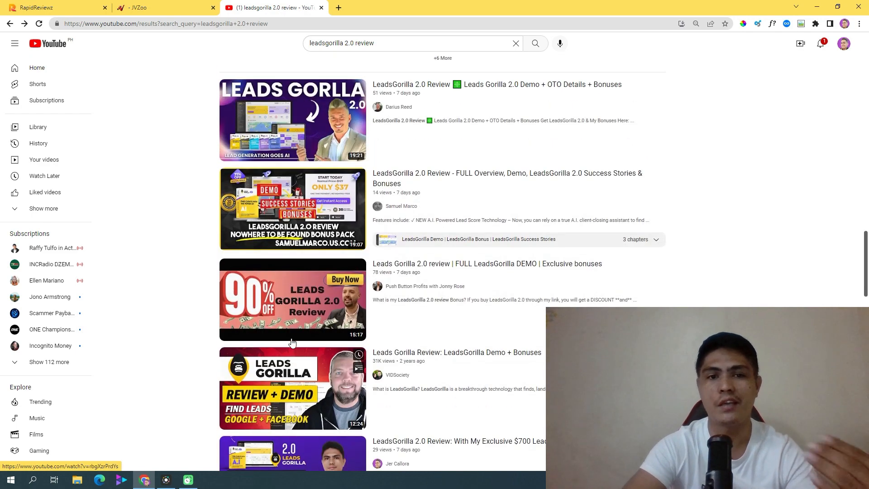
pyautogui.scroll(-3)
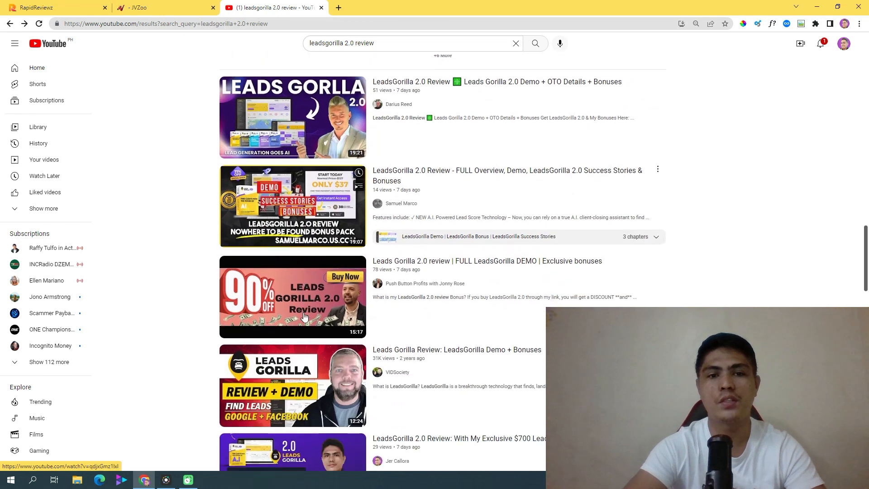
pyautogui.scroll(-3)
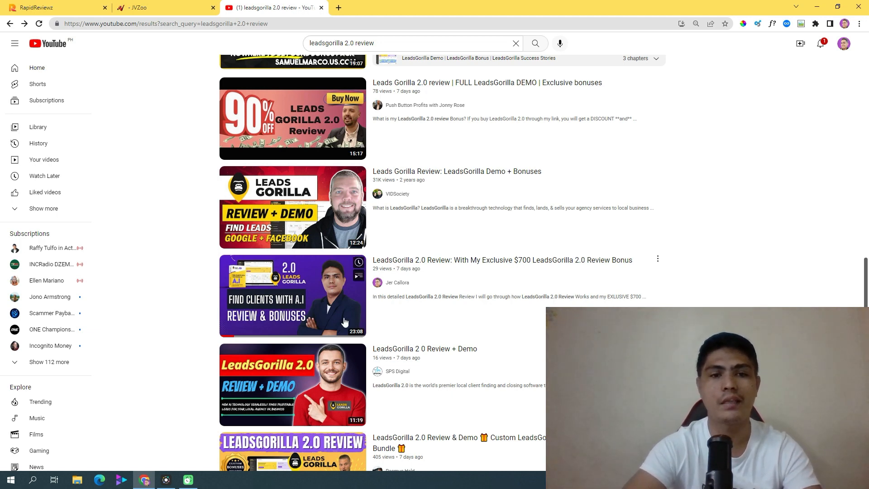
pyautogui.moveTo(197, 296)
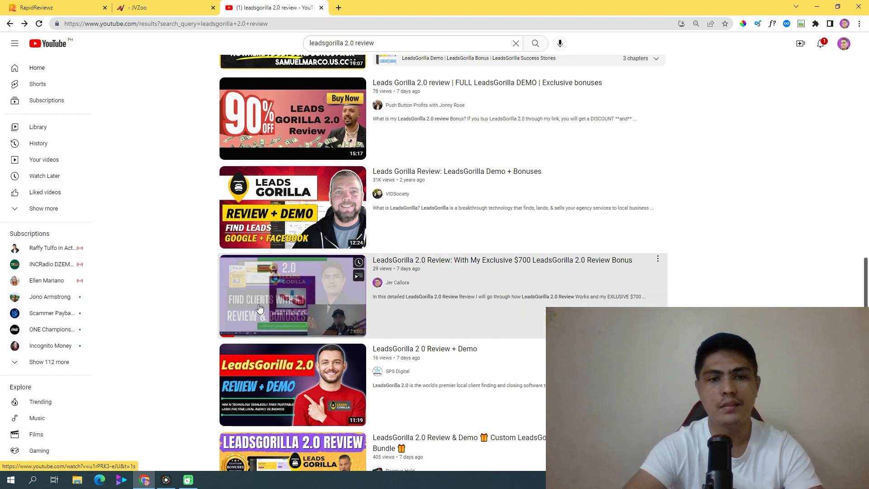
# Open the $700 bonus LeadsGorilla 2.0 review video and read its bonus and bundle links.
pyautogui.click(292, 296)
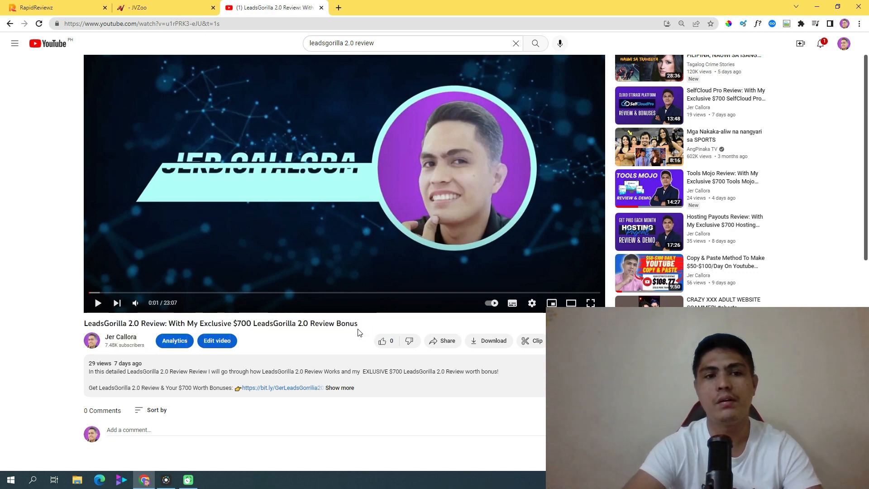
pyautogui.moveTo(113, 323); pyautogui.dragTo(357, 323)
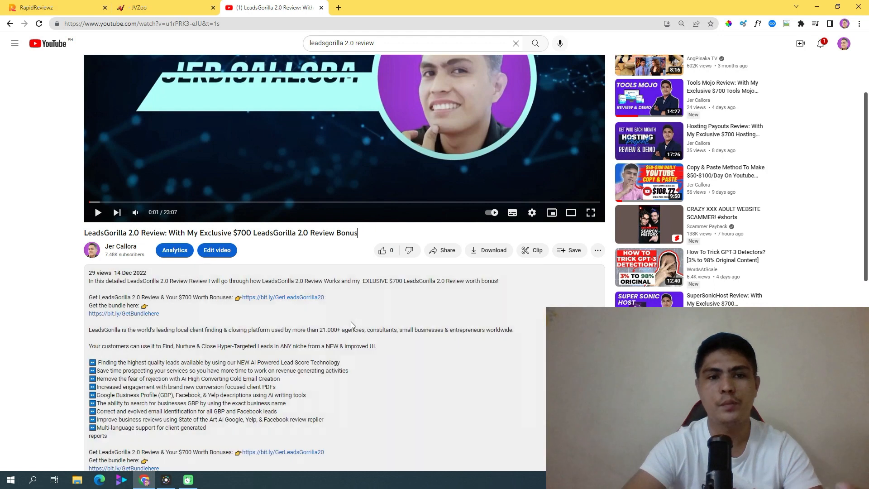
pyautogui.scroll(-3)
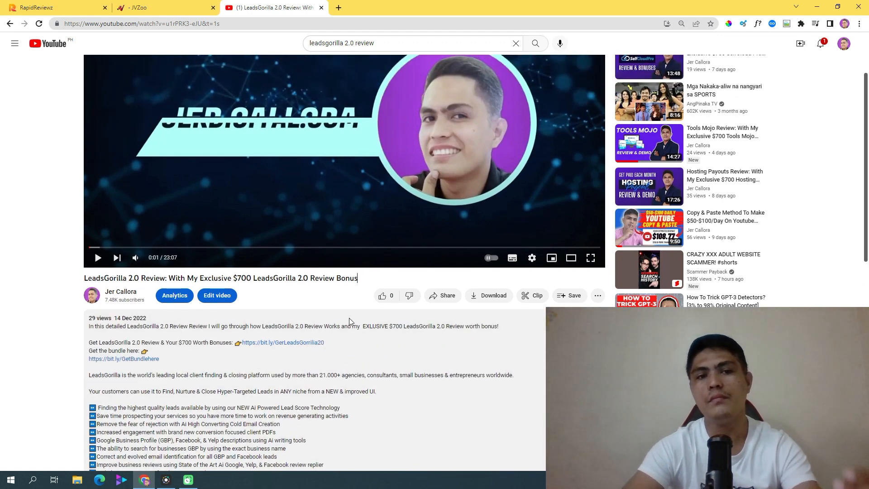
pyautogui.scroll(-3)
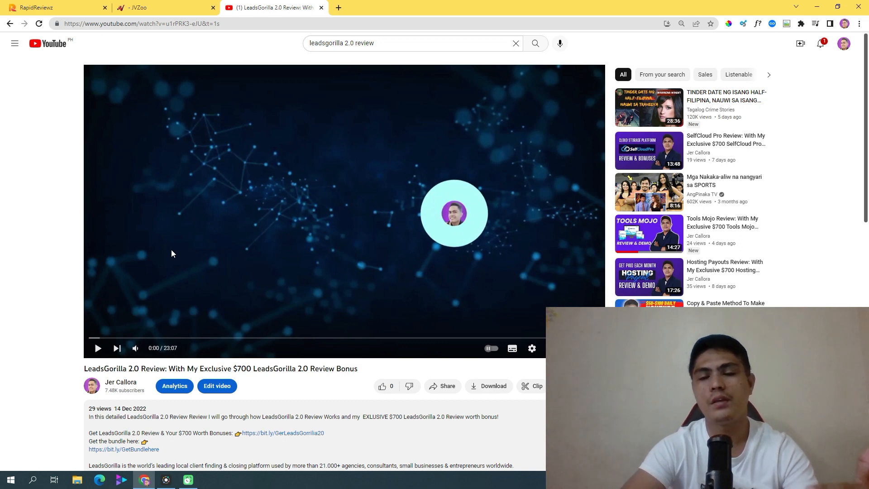
pyautogui.moveTo(171, 311)
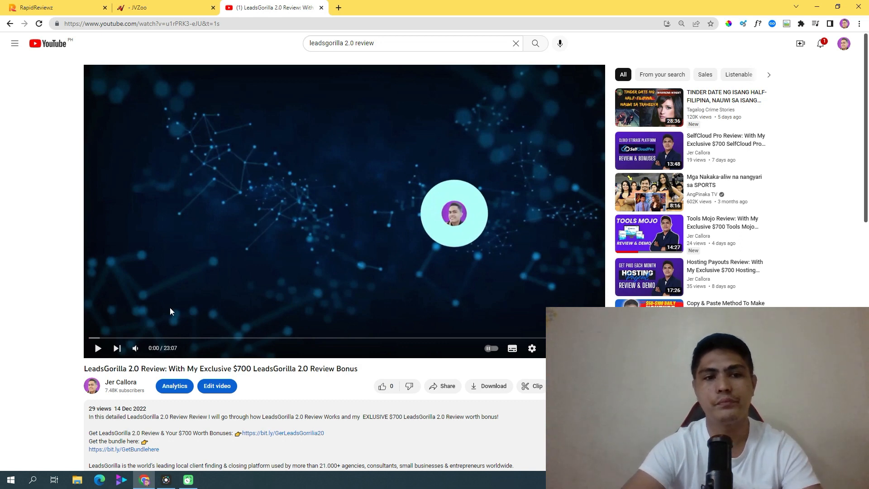
pyautogui.scroll(-3)
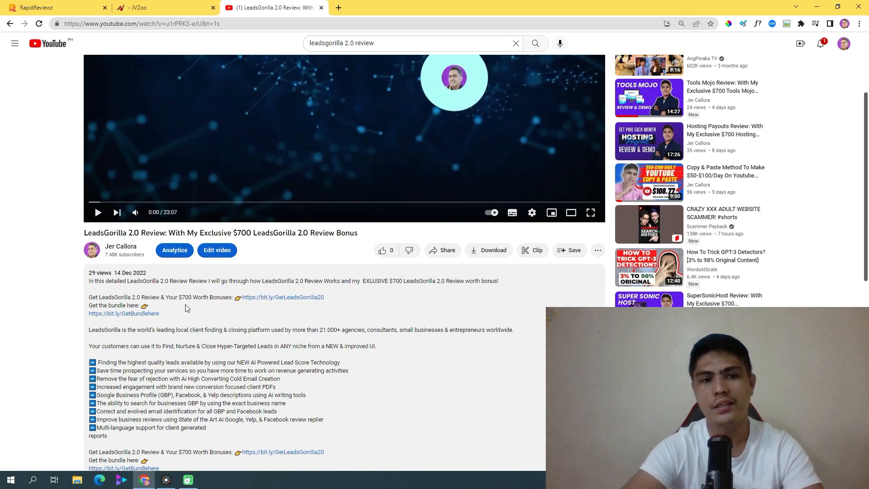
pyautogui.scroll(-3)
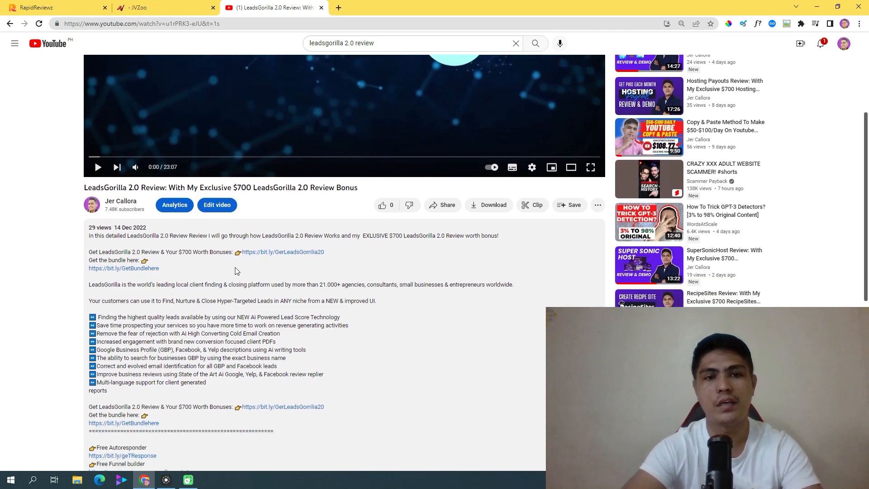
pyautogui.moveTo(185, 283)
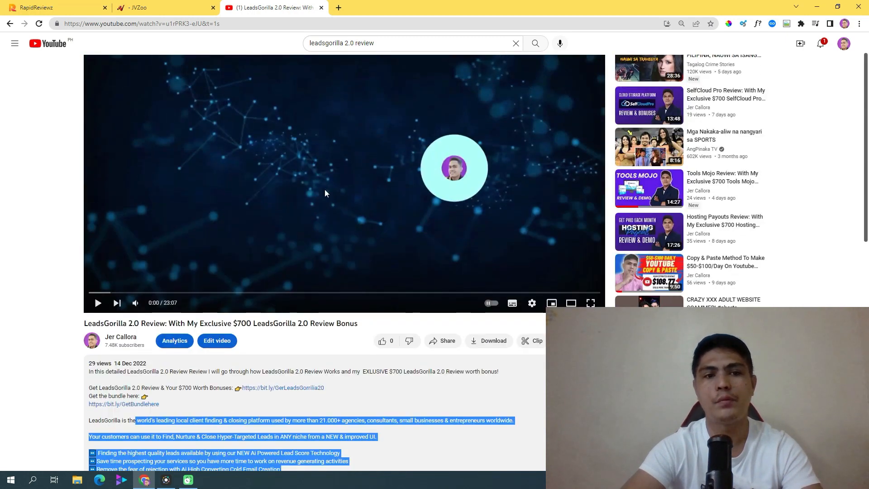
pyautogui.moveTo(338, 209)
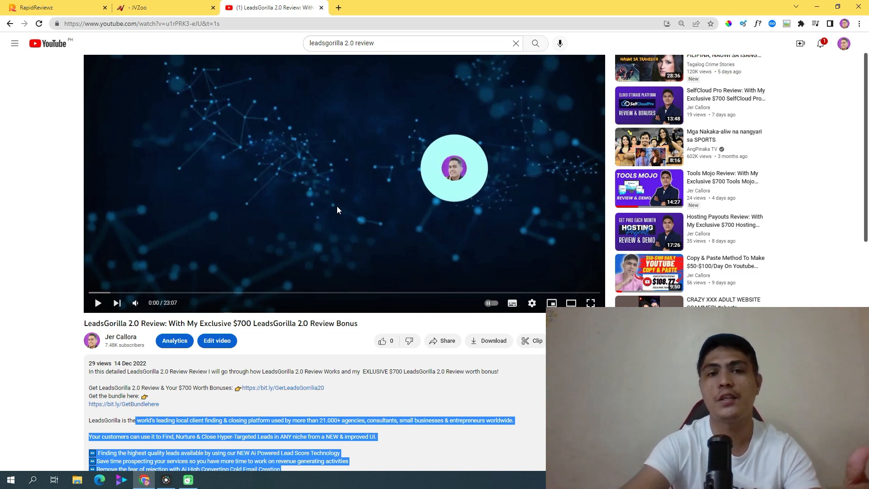
pyautogui.scroll(-3)
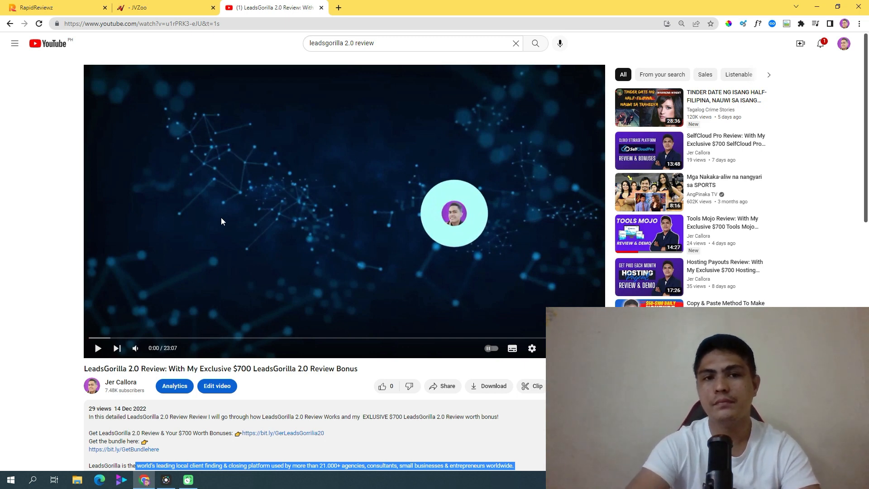
pyautogui.moveTo(245, 249)
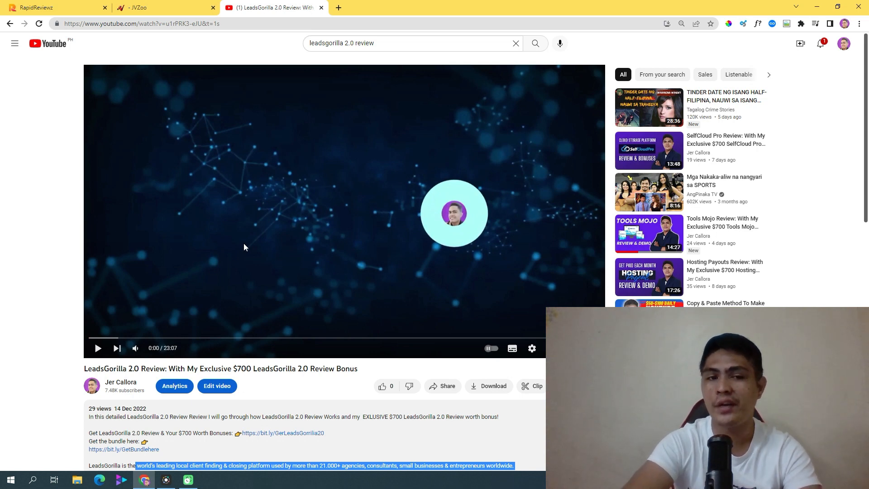
pyautogui.moveTo(242, 287)
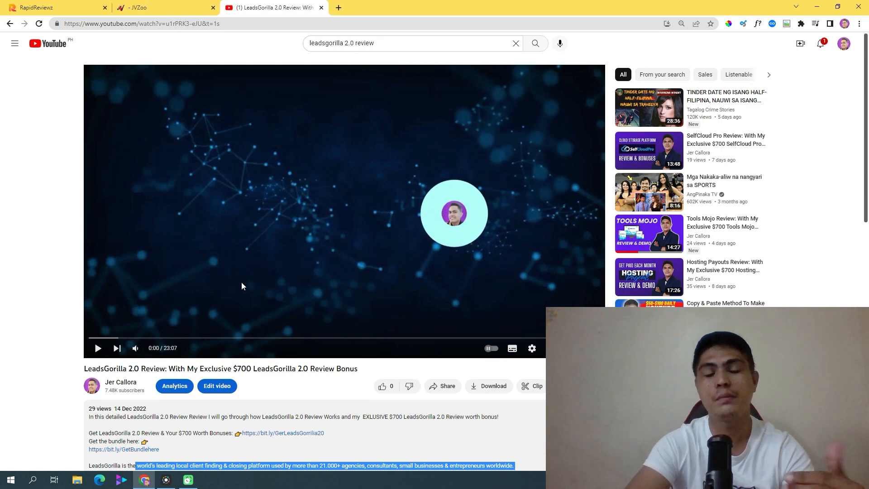
pyautogui.moveTo(274, 267)
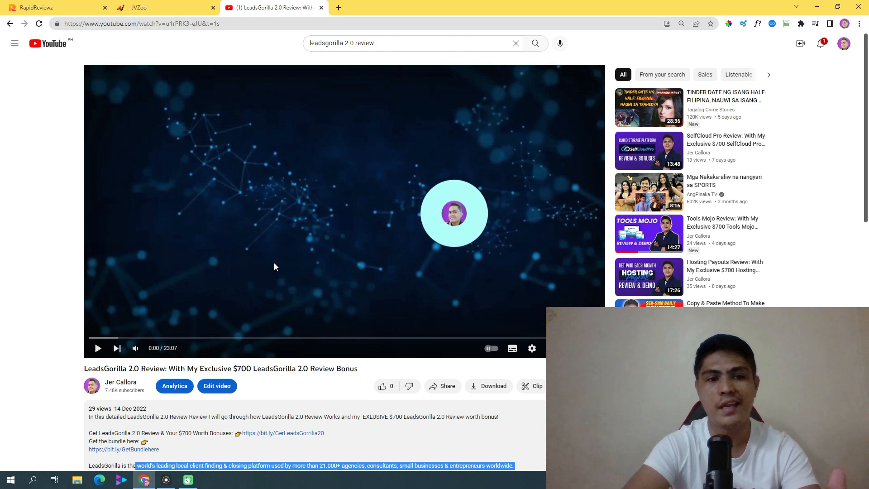
pyautogui.moveTo(266, 263)
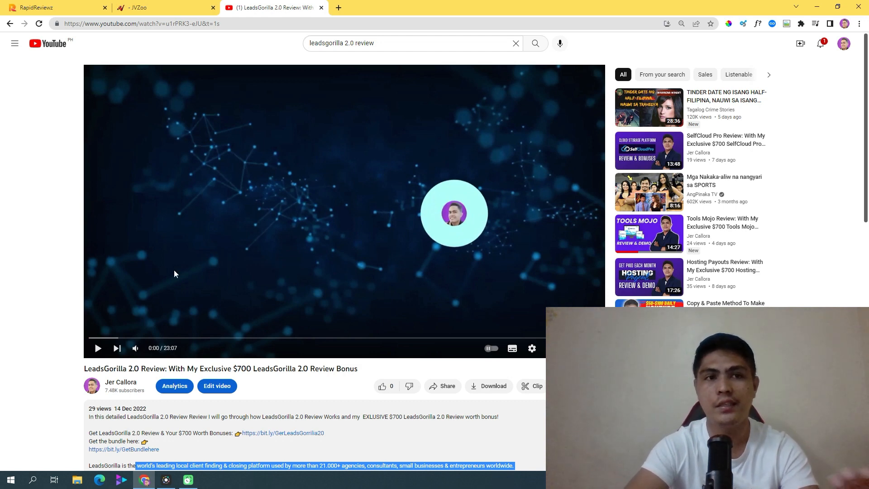
pyautogui.click(50, 8)
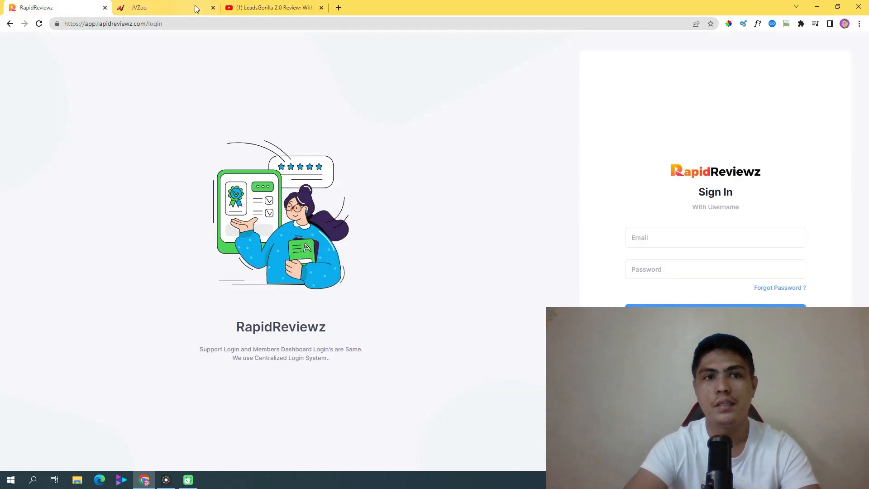
pyautogui.click(161, 7)
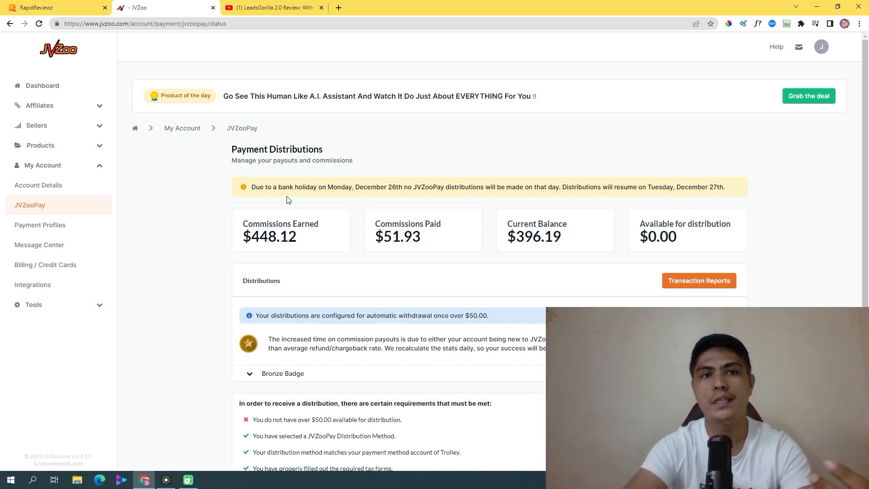
pyautogui.moveTo(299, 20)
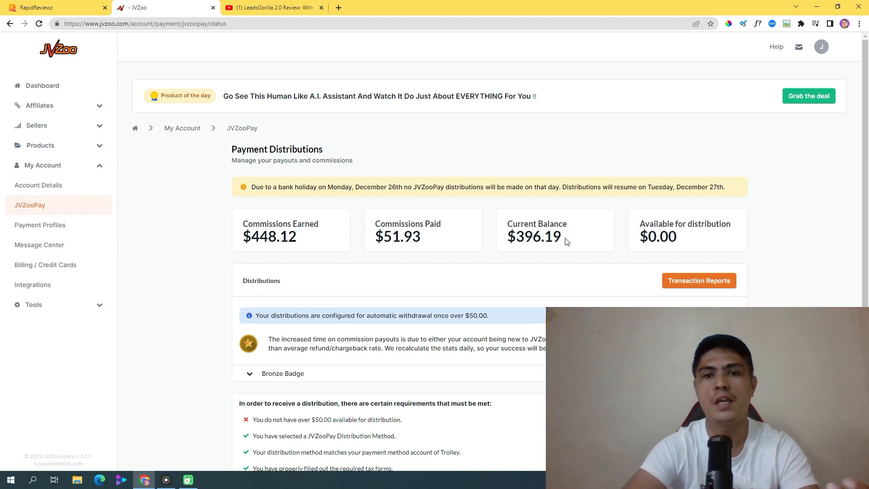
pyautogui.moveTo(551, 257)
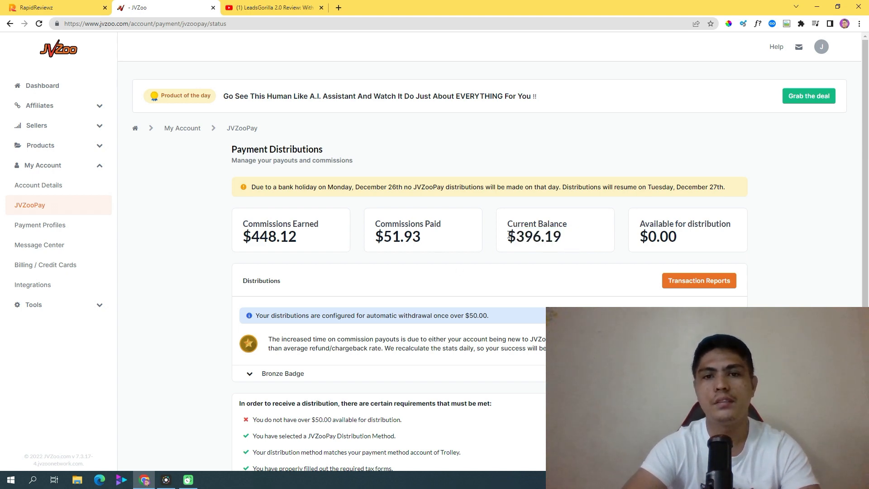
pyautogui.moveTo(567, 244)
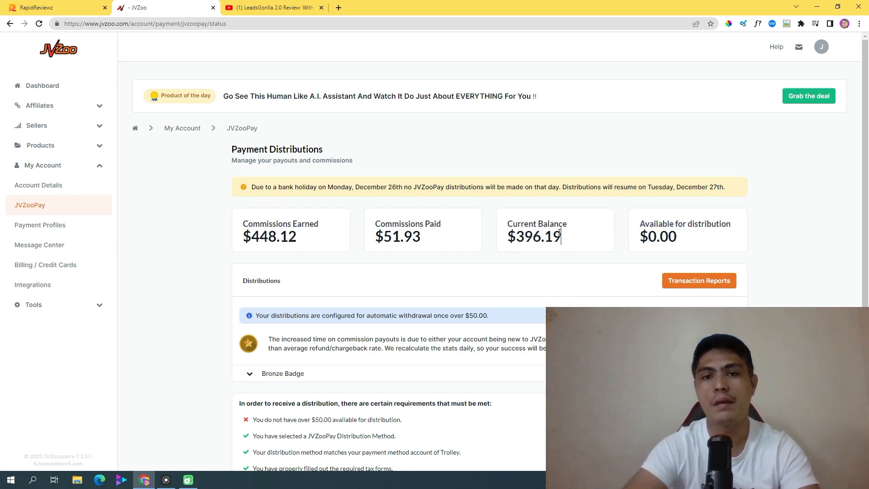
pyautogui.doubleClick(534, 236)
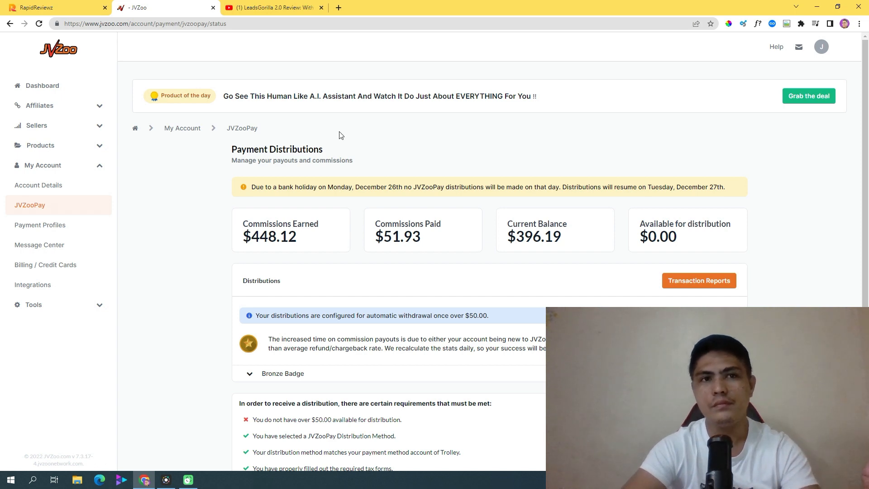
pyautogui.click(272, 7)
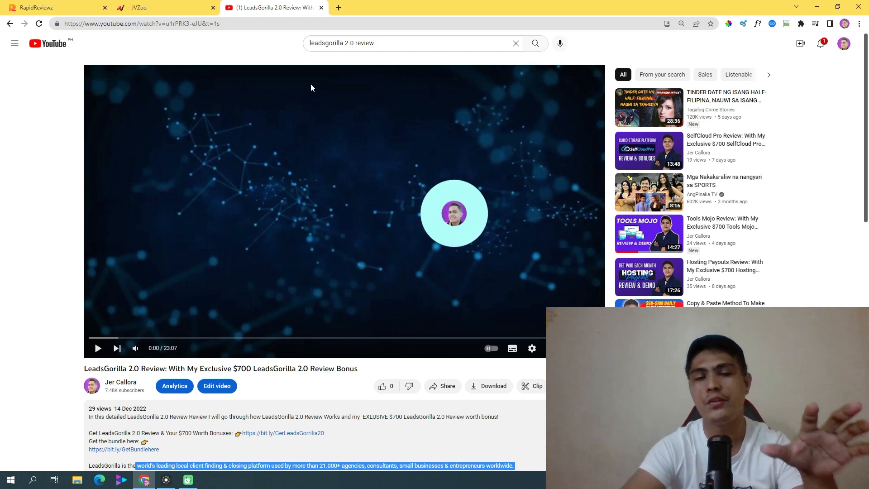
pyautogui.moveTo(147, 220)
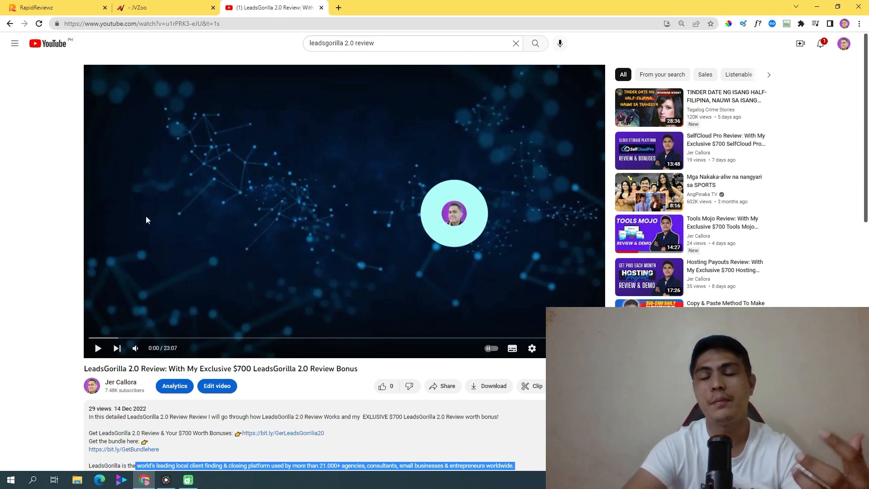